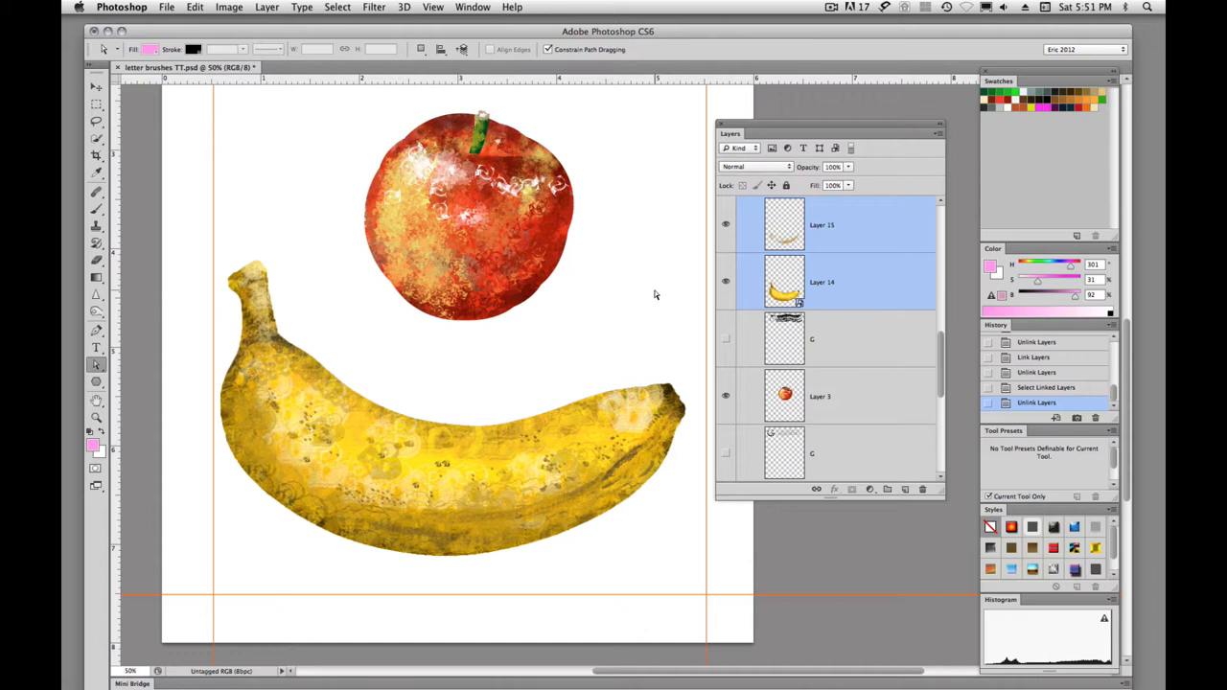
mouse_move(364, 321)
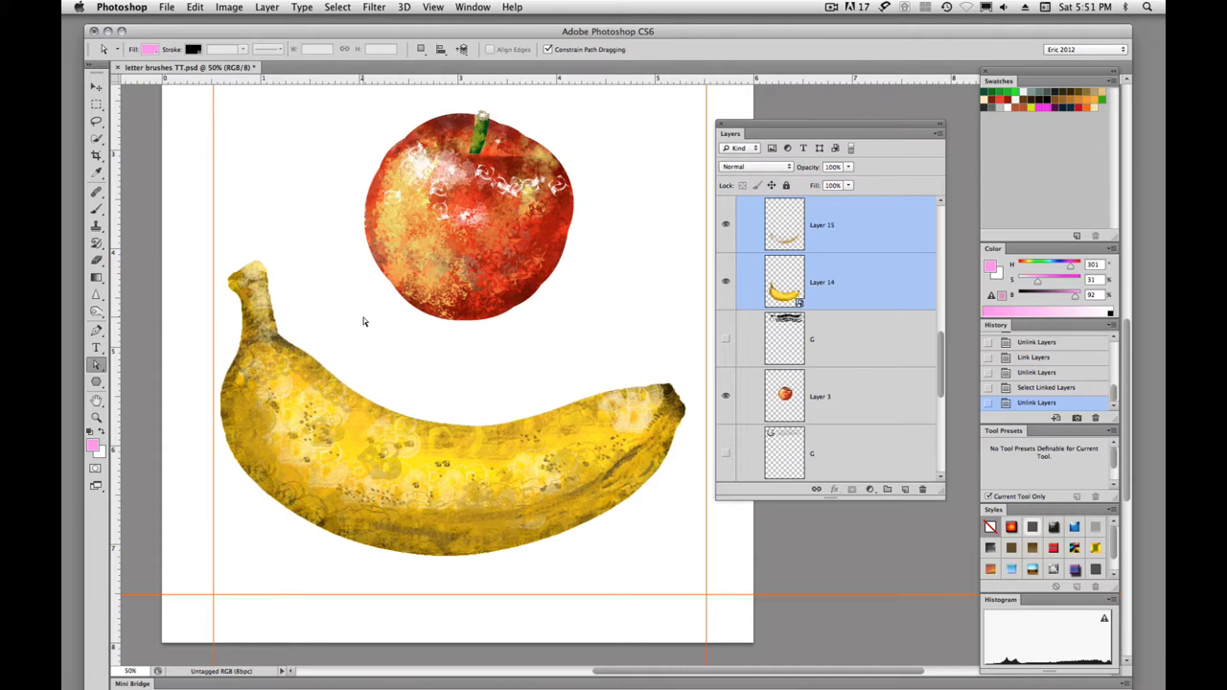
Select the banana layers together with the apple painting layer for linking
click(821, 282)
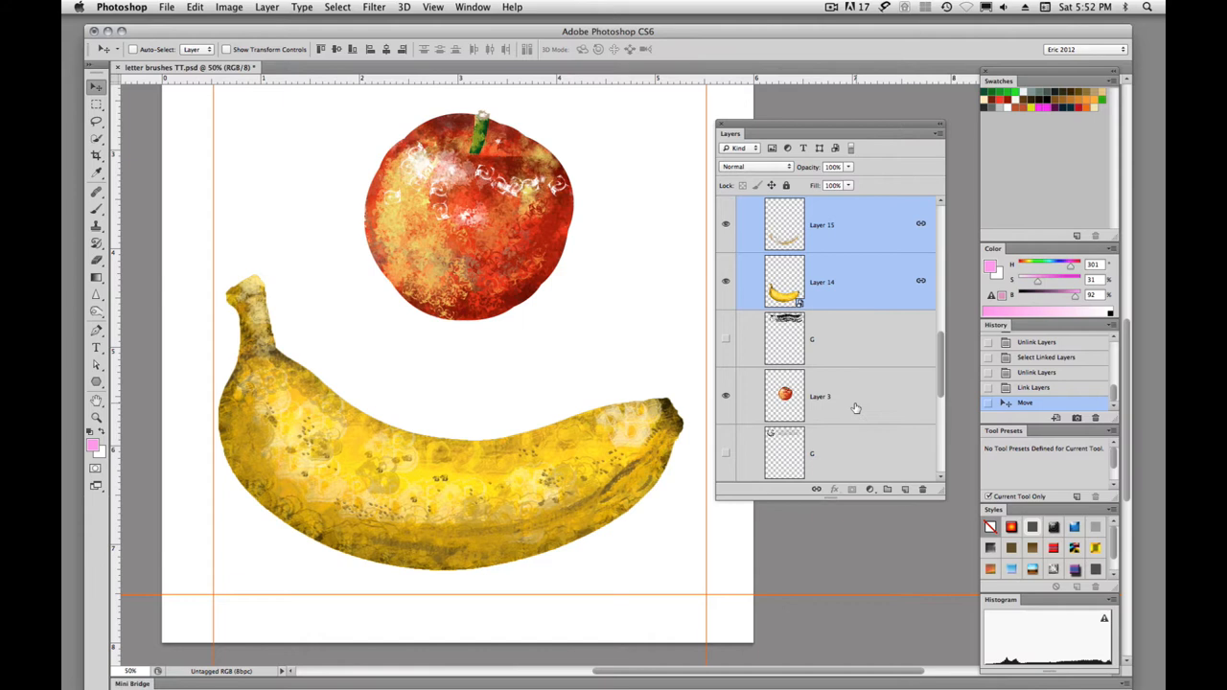
click(853, 396)
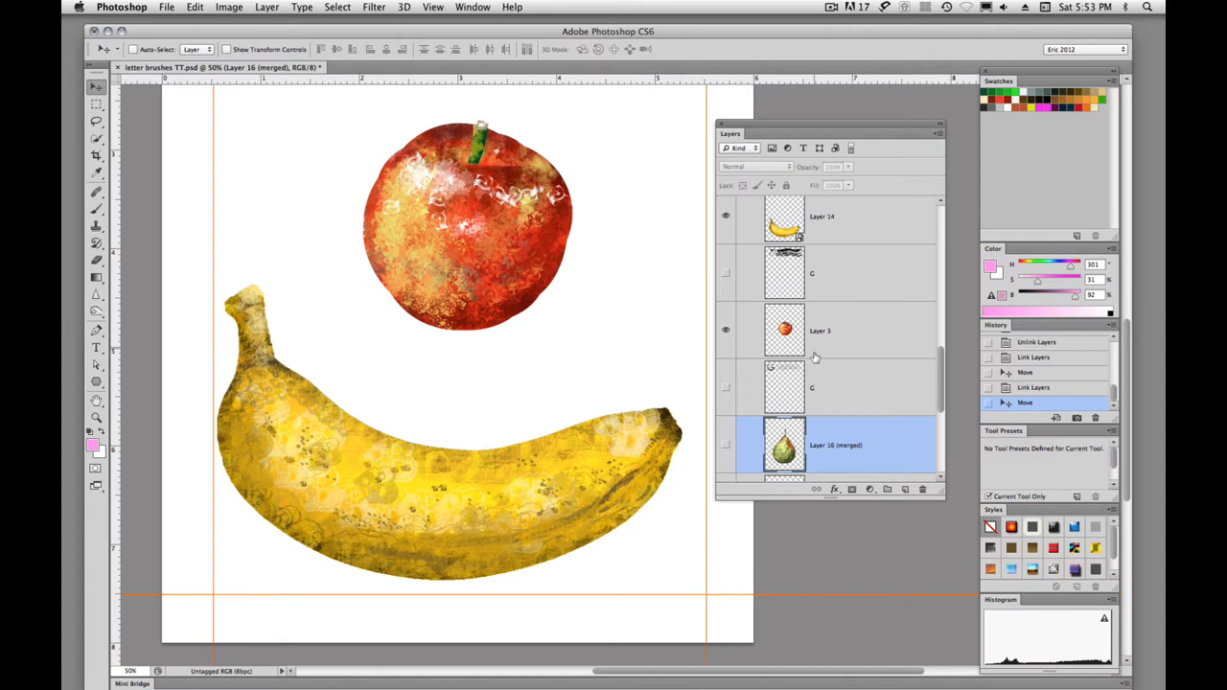
click(819, 331)
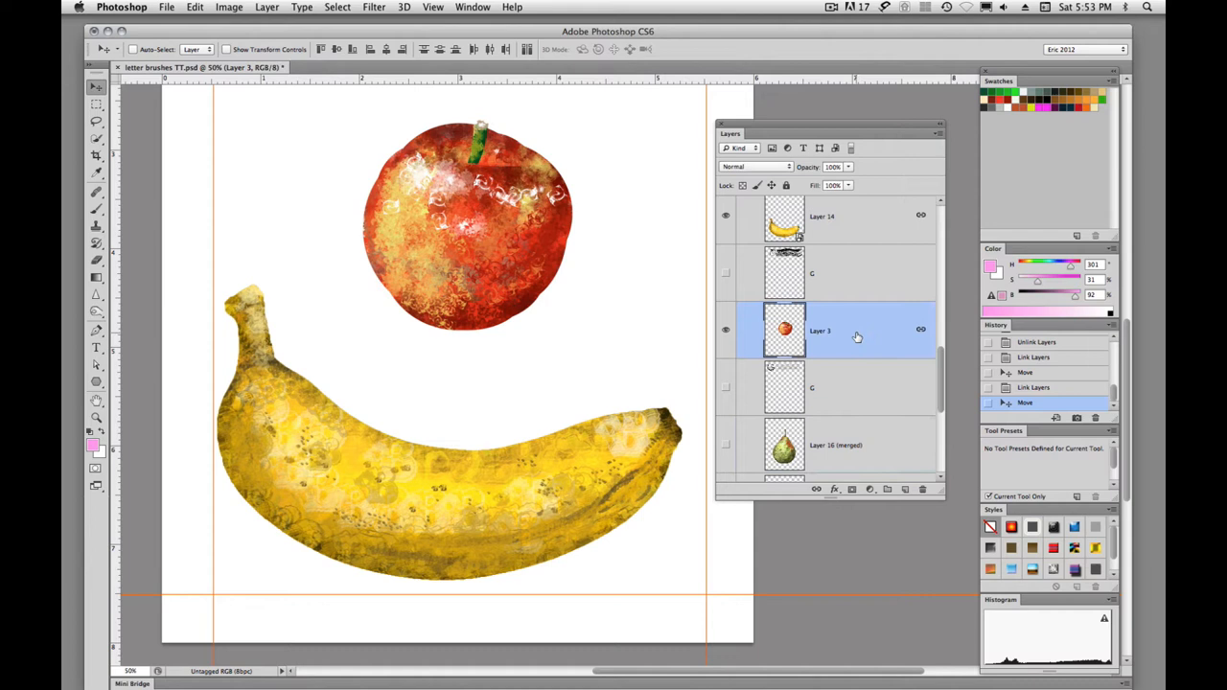
mouse_move(869, 338)
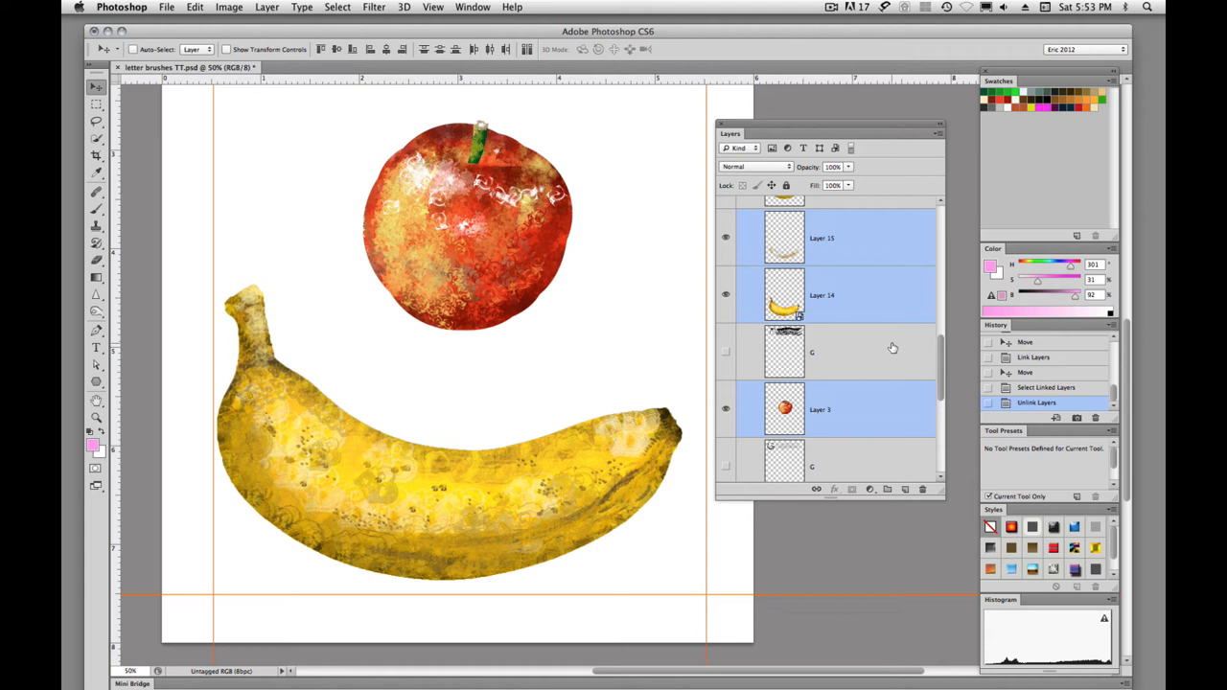
Select a sketch layer, then the banana layer, to confirm each is unlinked
click(863, 352)
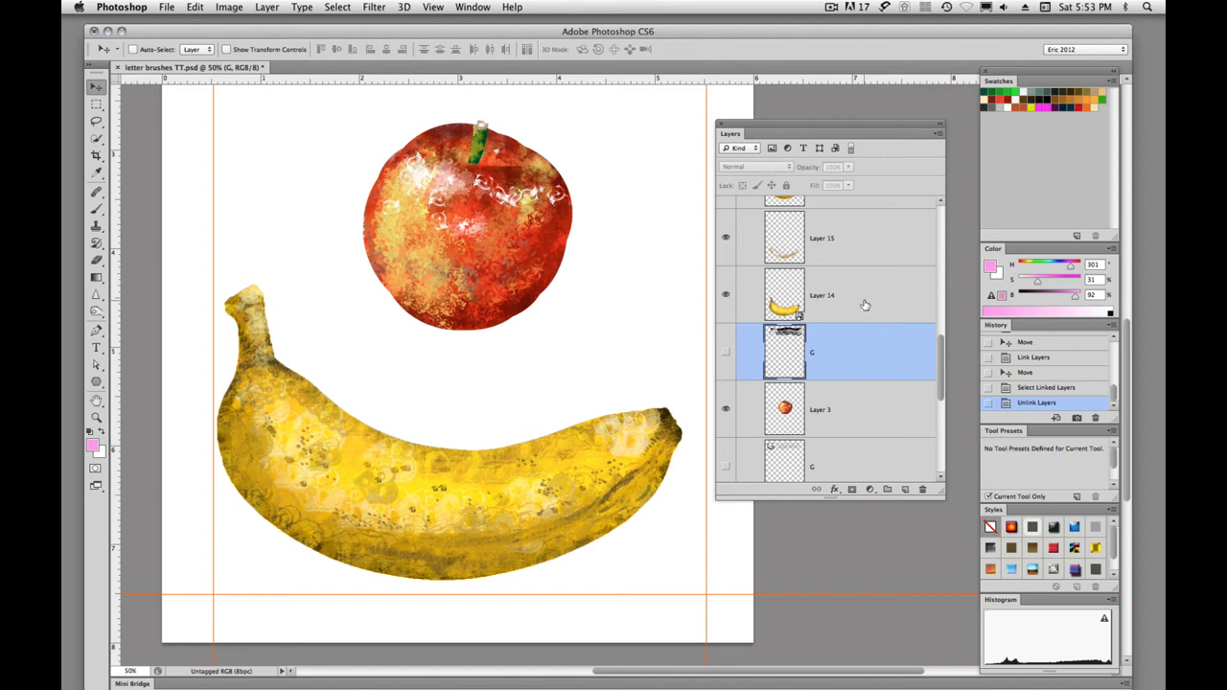
click(844, 294)
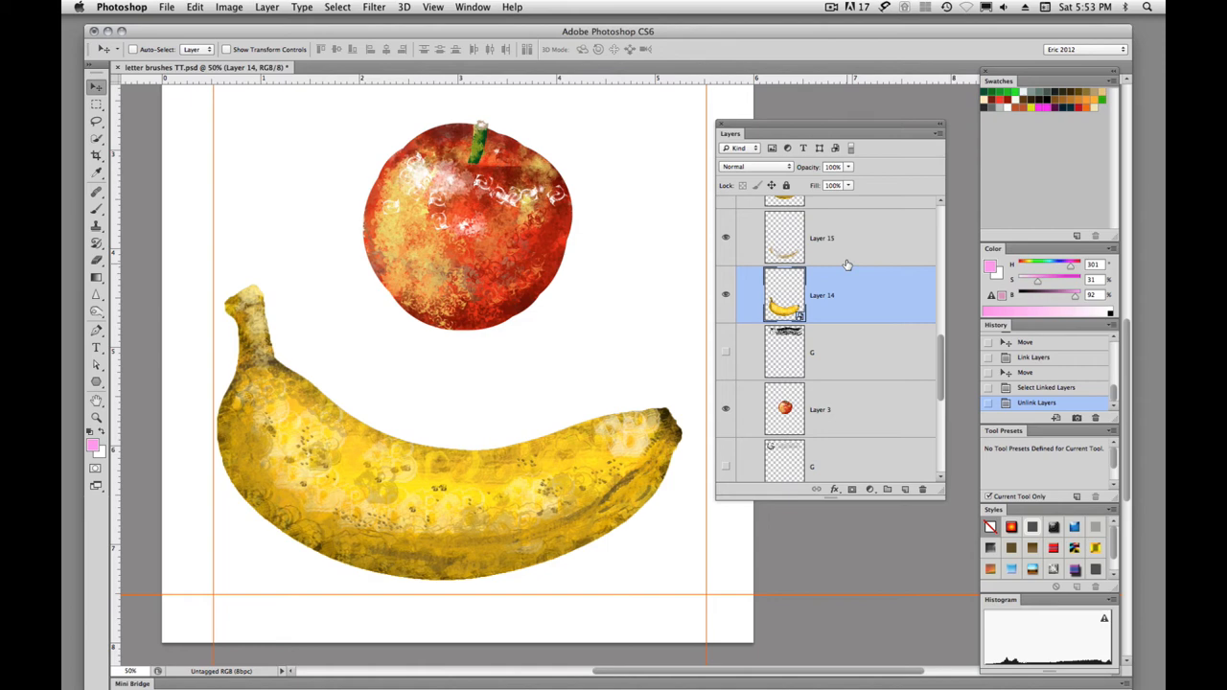